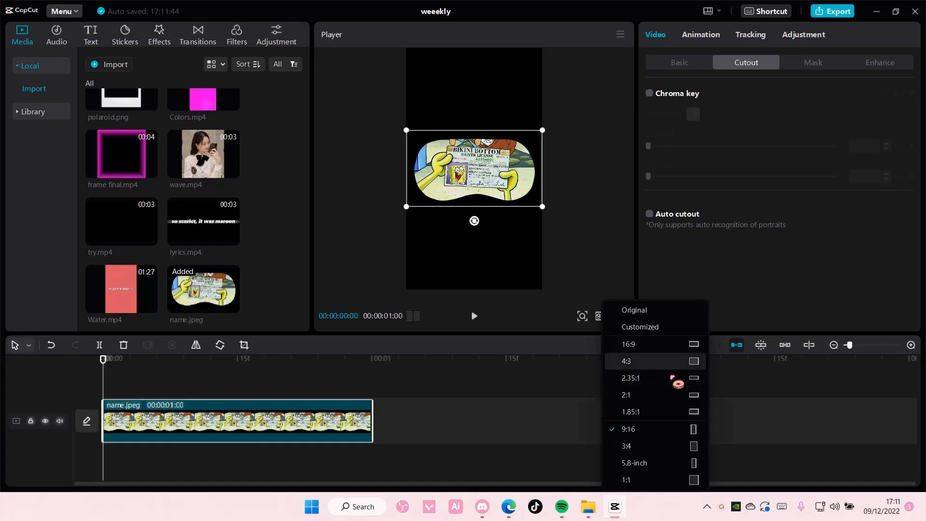
Step: Set the project aspect ratio to 16:9 widescreen
click(629, 344)
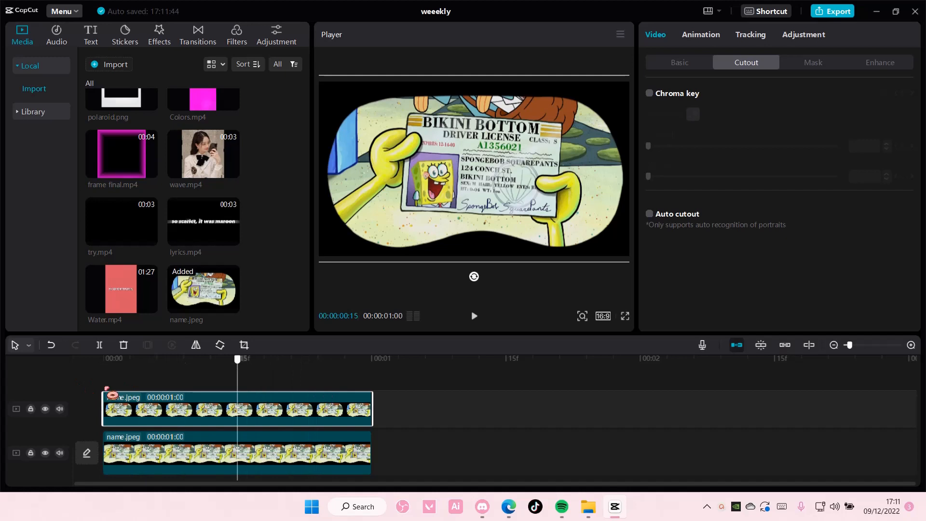
Step: Select the upper name.jpeg copy and bring up the video effects library for Blur
click(102, 358)
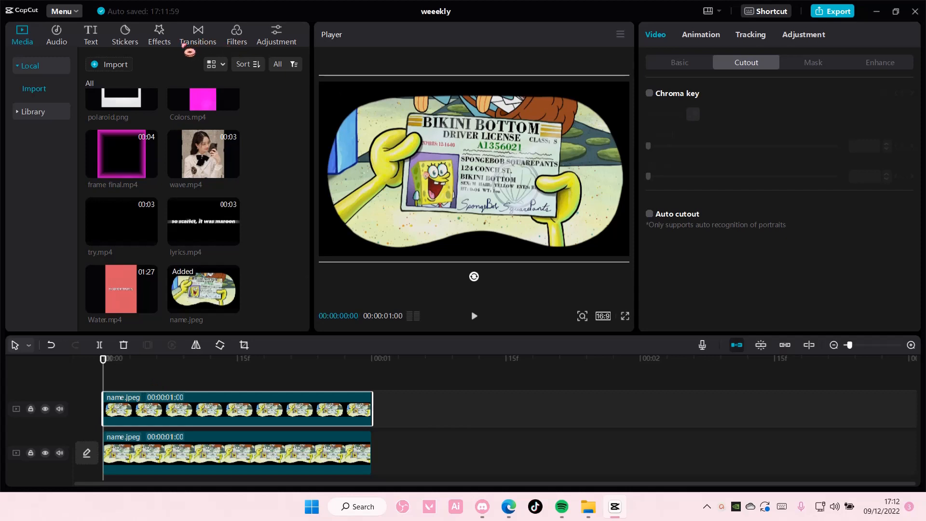
click(158, 34)
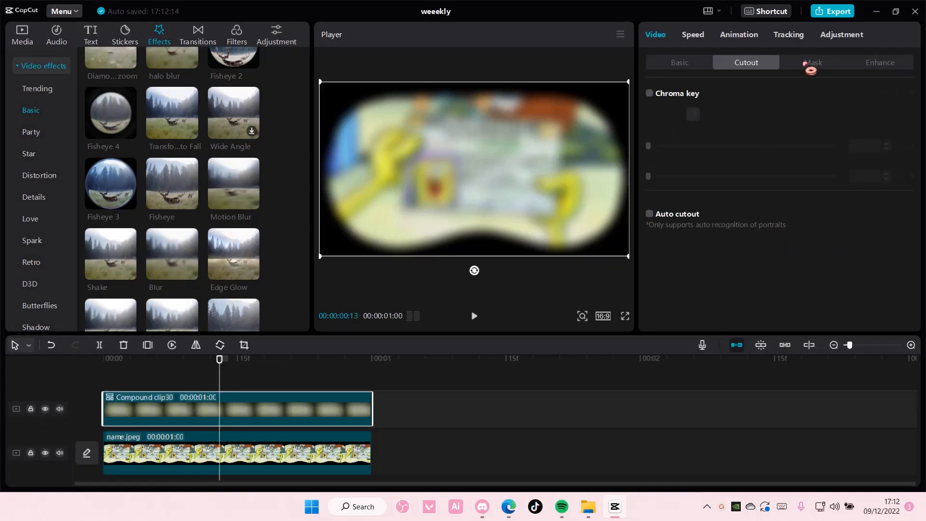
Step: Add a Rectangle mask and position it over the card's right side
click(813, 62)
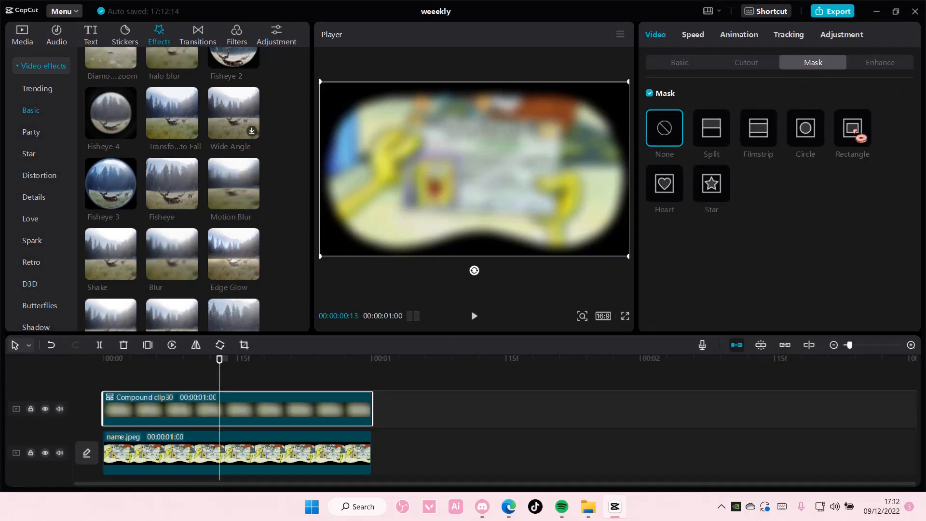
click(850, 128)
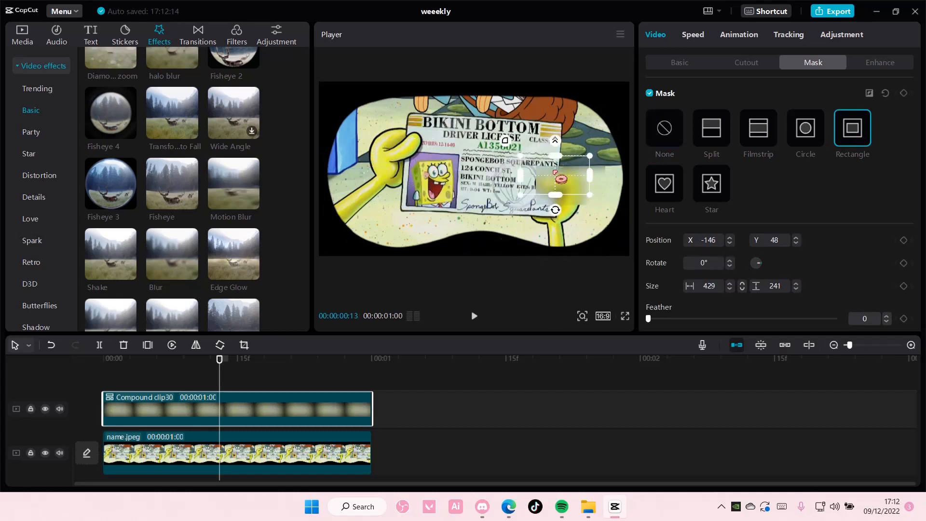
drag(554, 180, 363, 180)
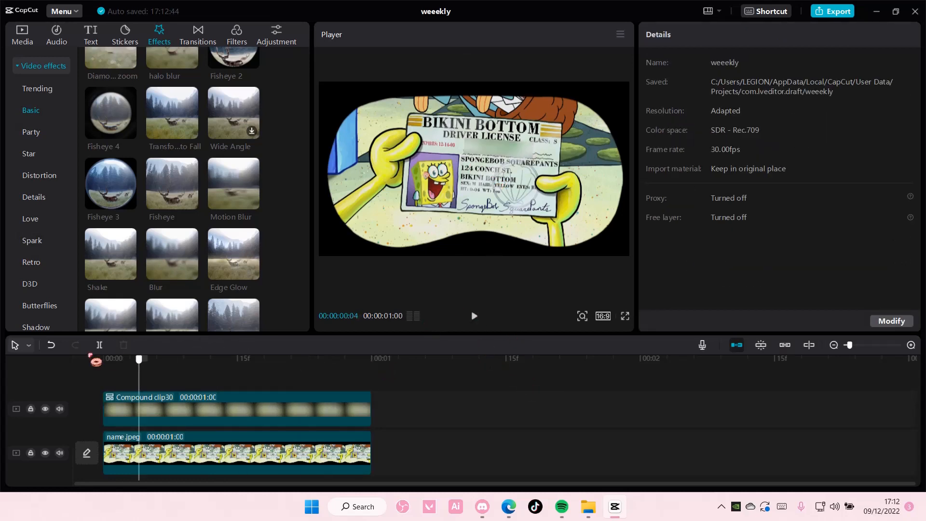
click(102, 358)
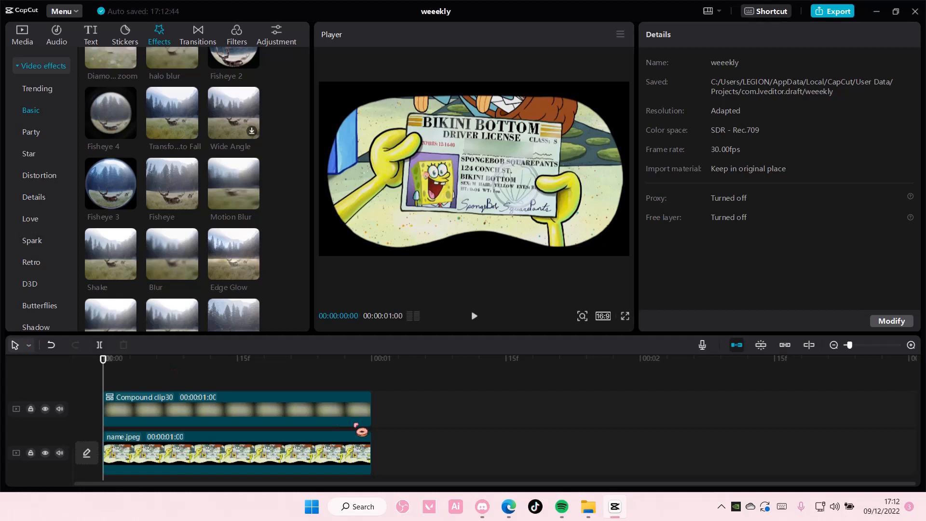